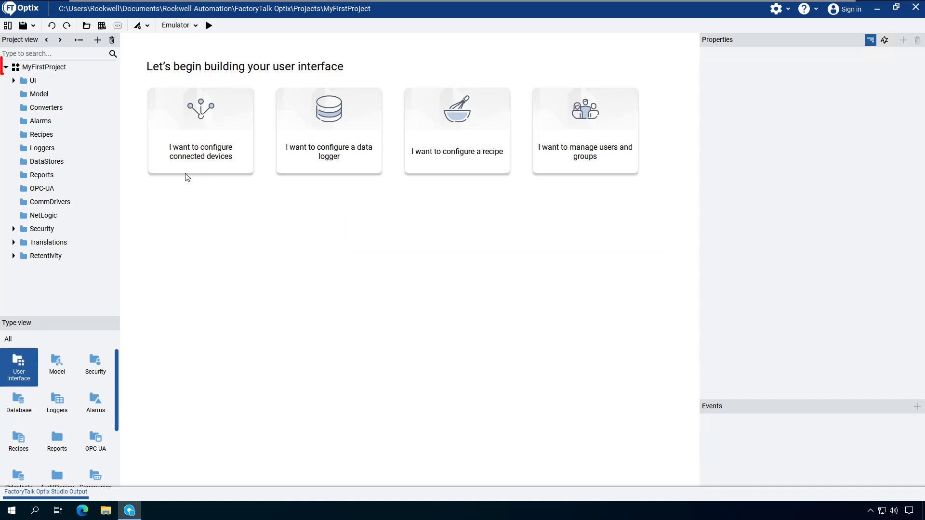
# Step: Expand the UI folder to reveal DefaultStyleSheet, NativePresentationEngine and the MainWindow type
pyautogui.click(42, 67)
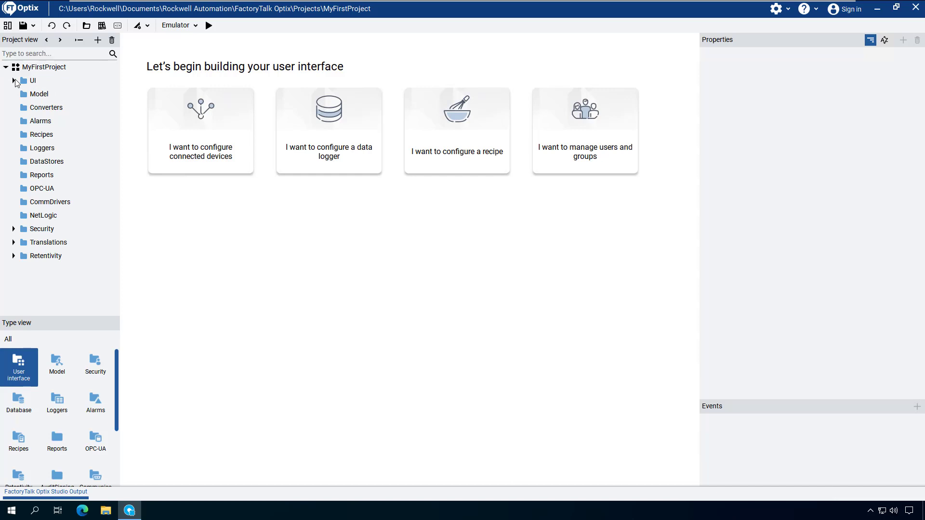
pyautogui.click(34, 81)
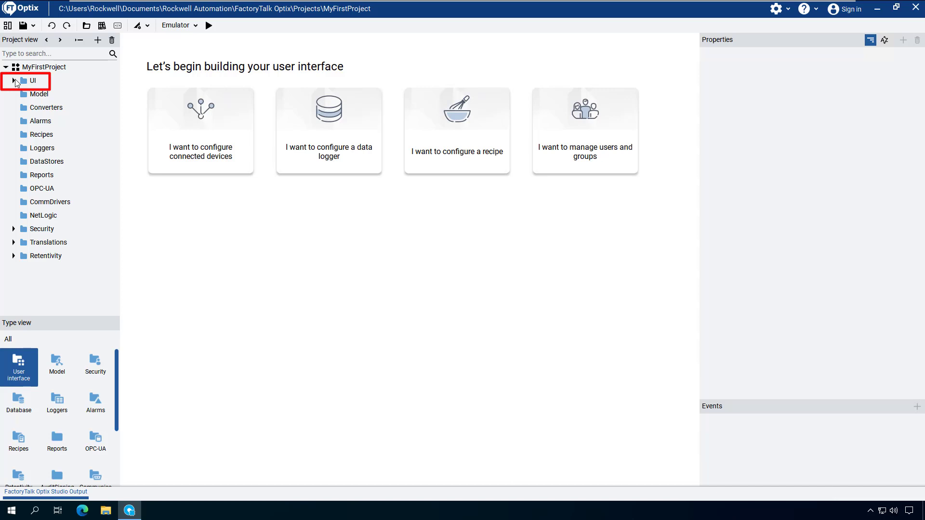
pyautogui.click(13, 81)
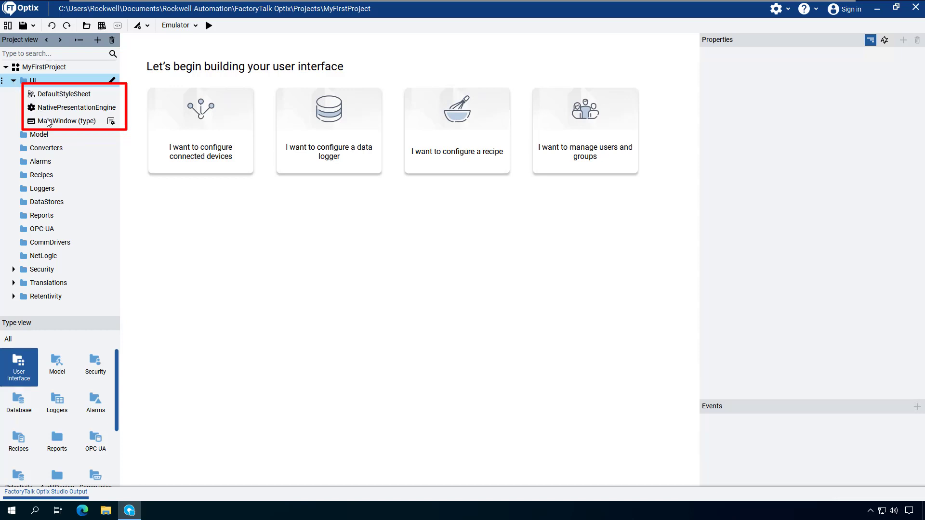
pyautogui.moveTo(50, 121)
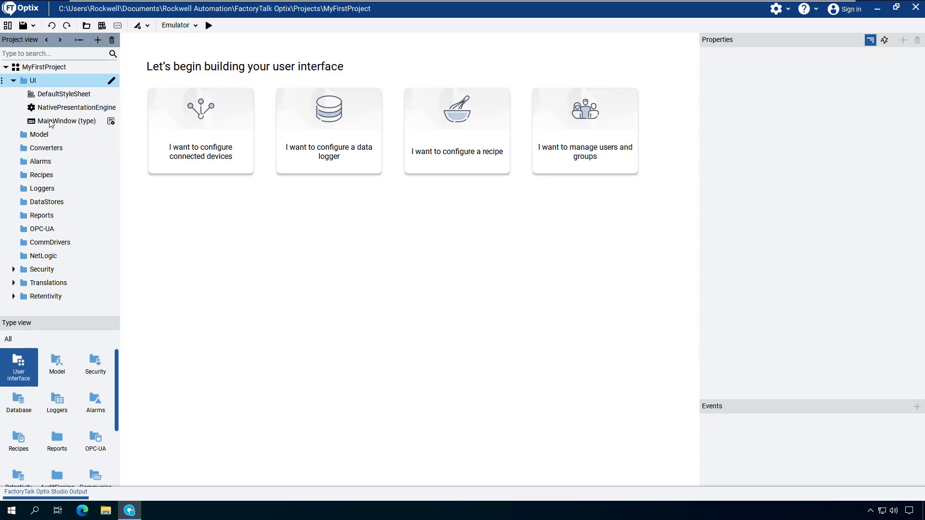
# Step: Show MainWindow's properties and keep its Full screen setting at False
pyautogui.click(65, 121)
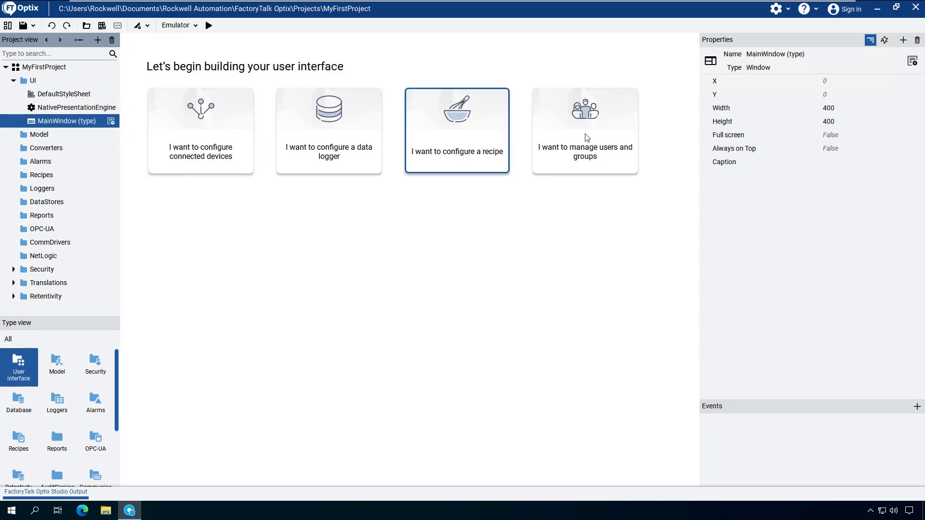
pyautogui.click(856, 135)
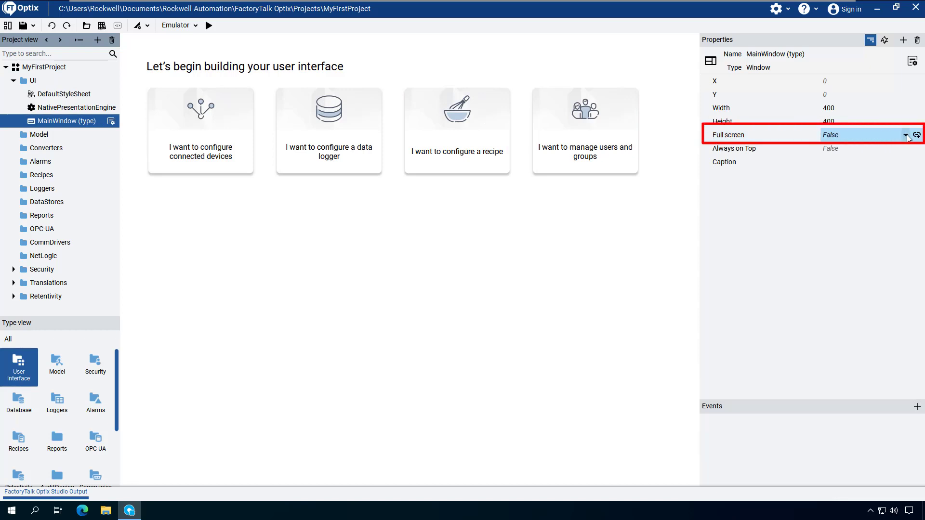
pyautogui.click(907, 135)
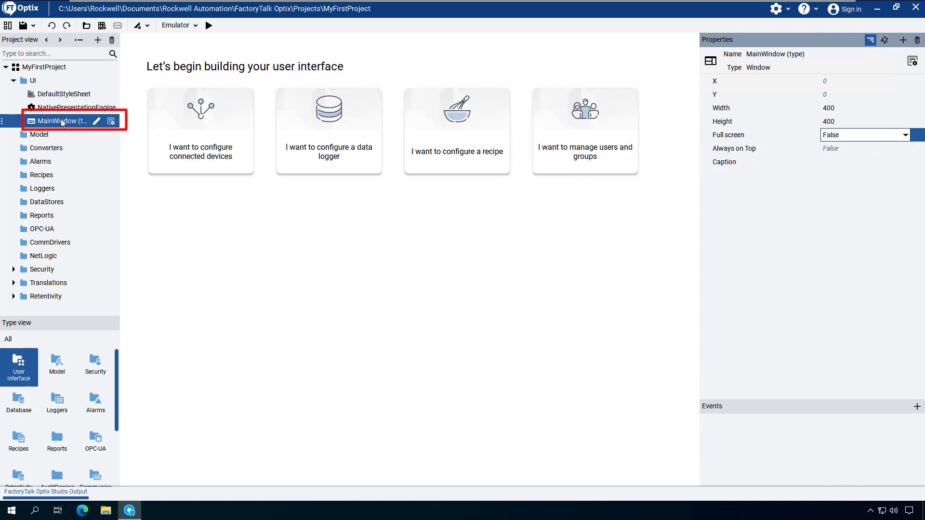
# Step: Open MainWindow in the UI editor and view its New > Base controls options
pyautogui.doubleClick(56, 121)
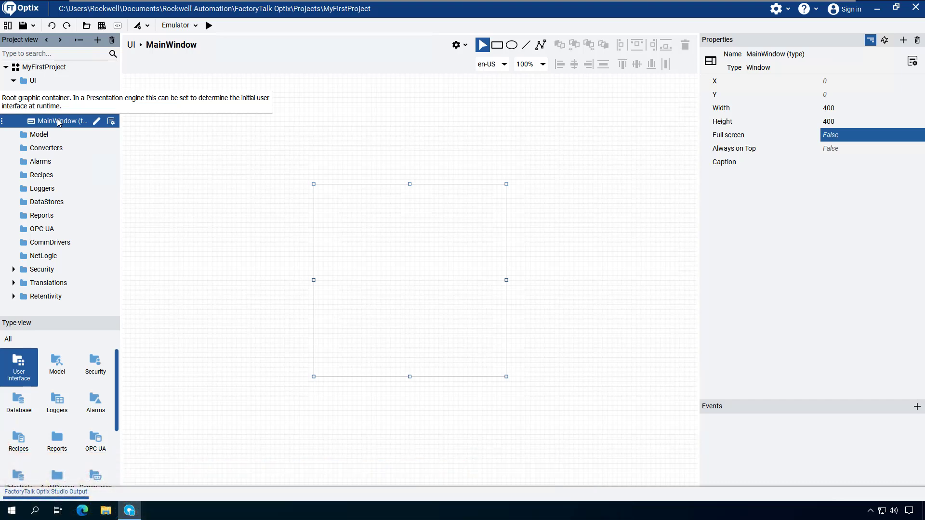
pyautogui.rightClick(47, 121)
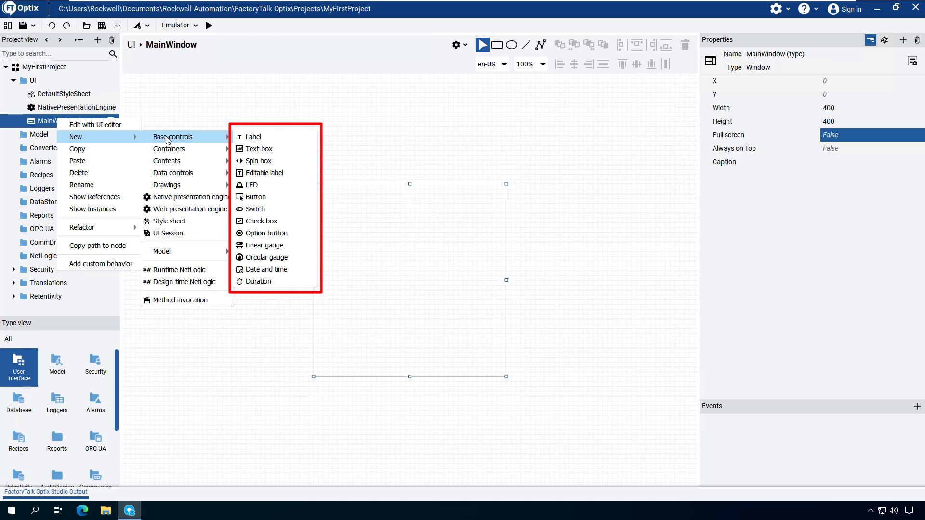
pyautogui.moveTo(67, 326)
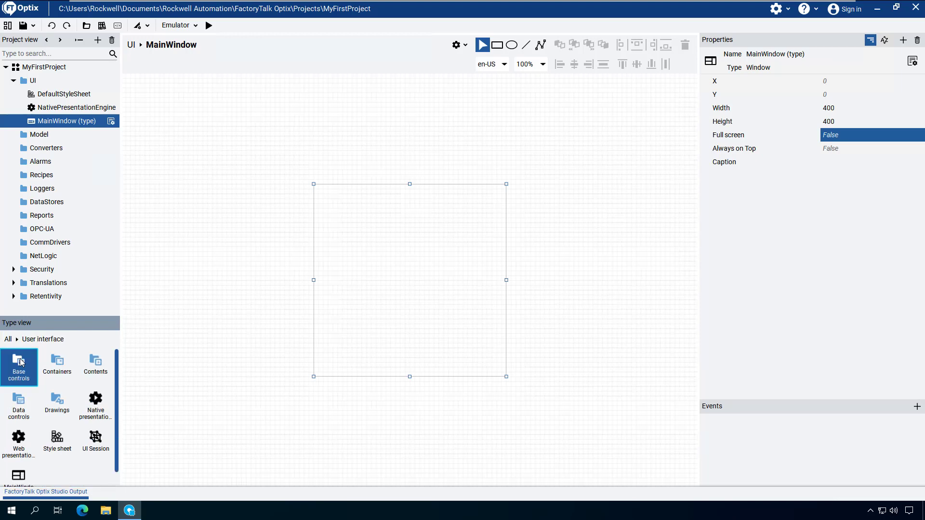
# Step: Place an LED from Base controls in the upper middle of the MainWindow canvas
pyautogui.click(19, 367)
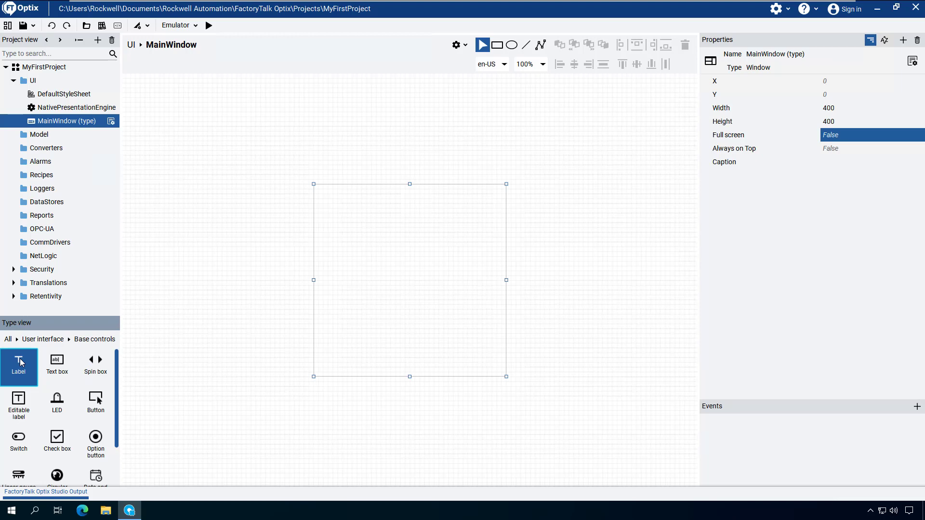
pyautogui.moveTo(58, 407)
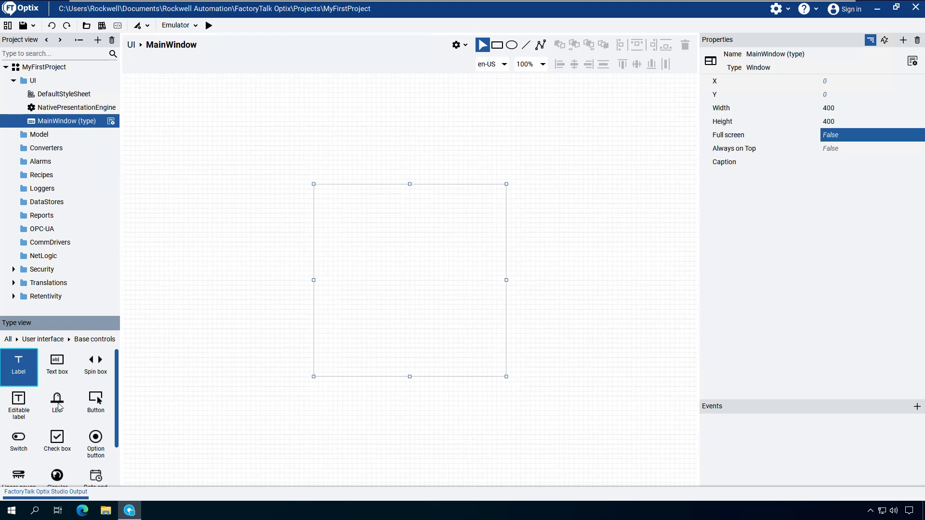
pyautogui.click(57, 404)
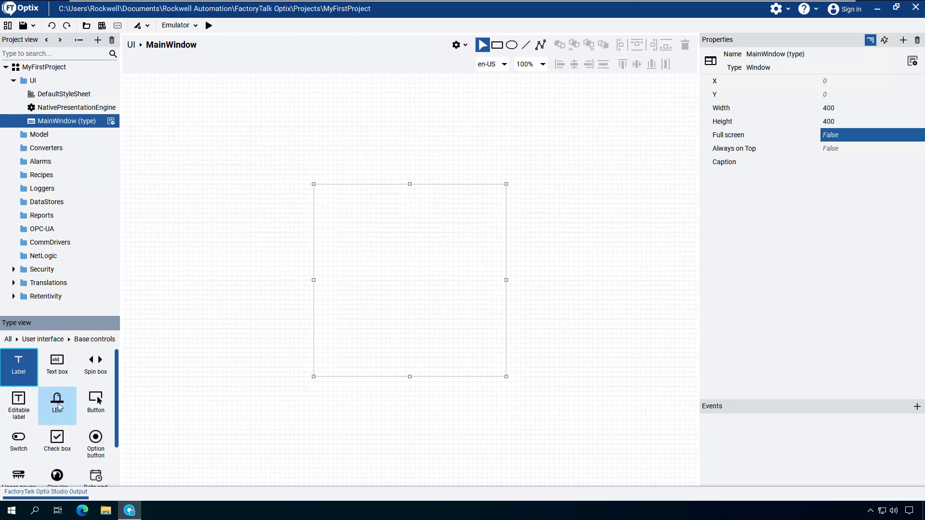
pyautogui.click(56, 405)
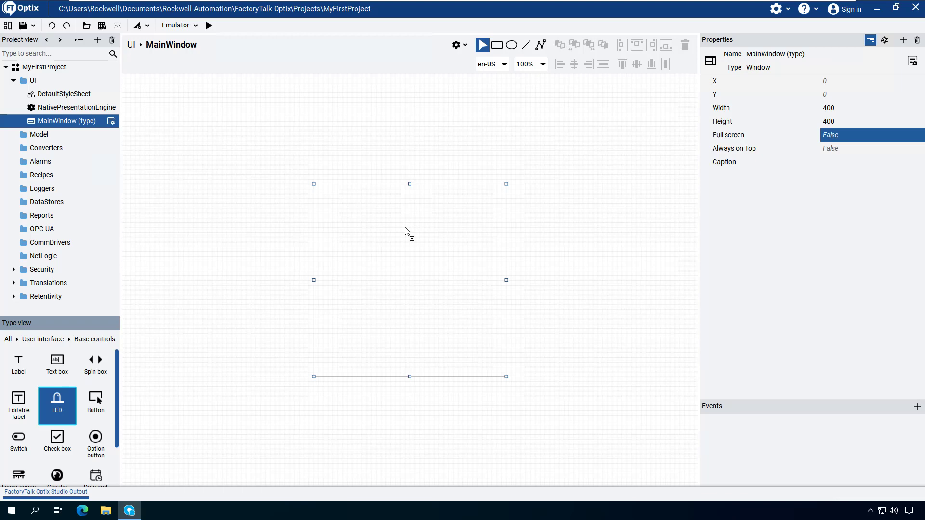
pyautogui.moveTo(57, 401); pyautogui.dragTo(415, 239)
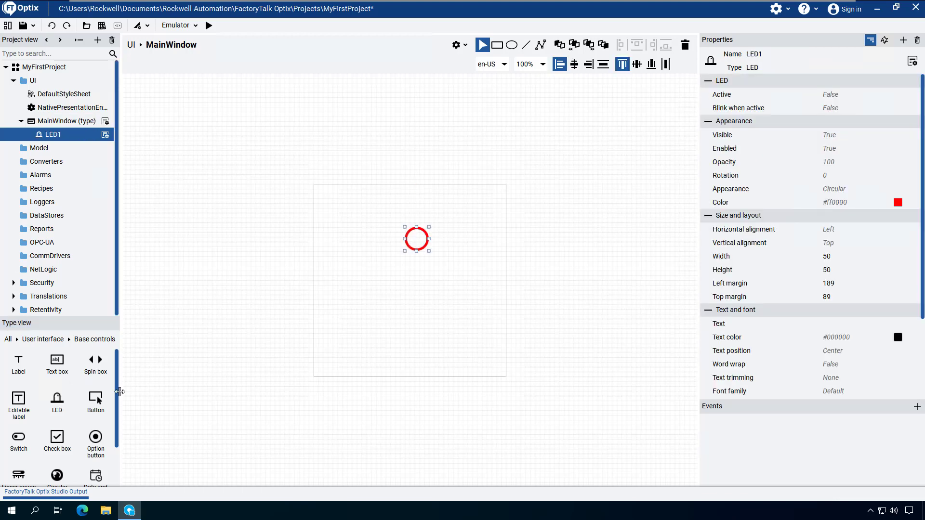
pyautogui.click(57, 402)
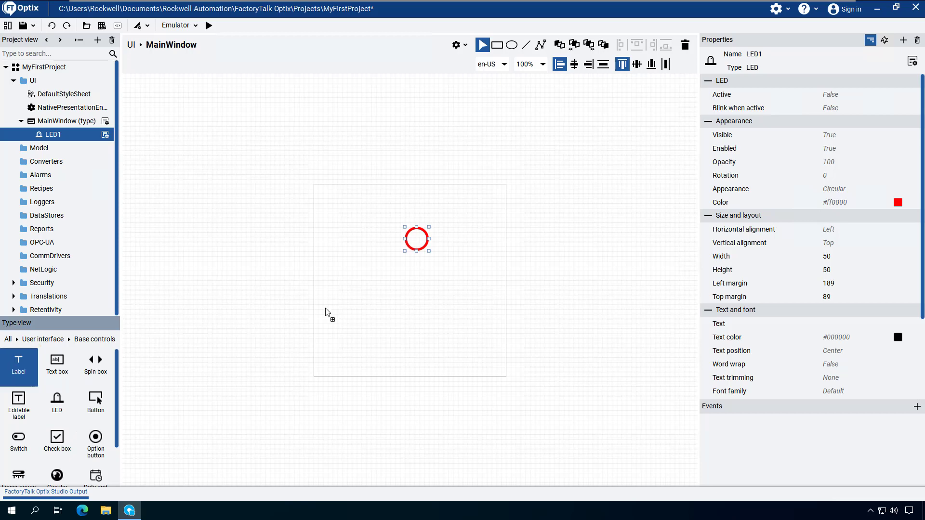
pyautogui.moveTo(405, 285)
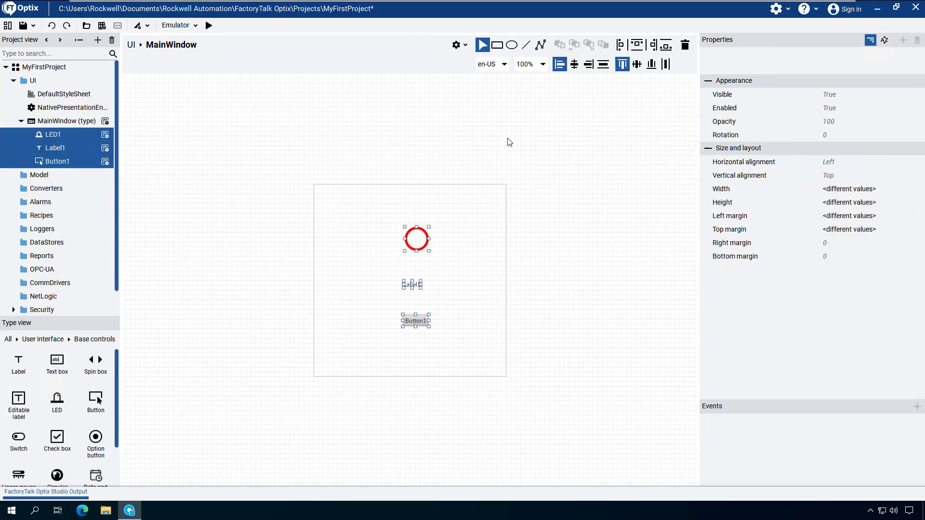
# Step: Horizontally center LED1, Label1 and Button1 using the toolbar alignment button
pyautogui.click(573, 64)
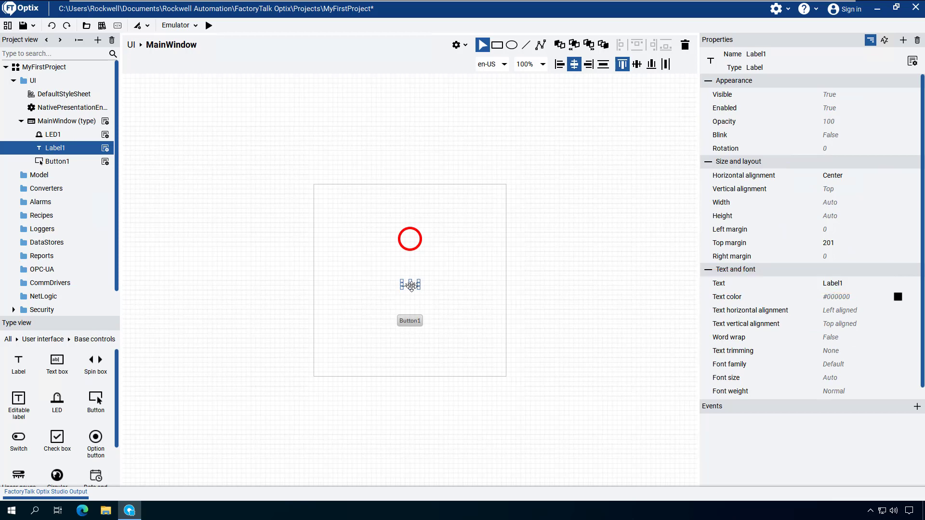
pyautogui.moveTo(640, 290)
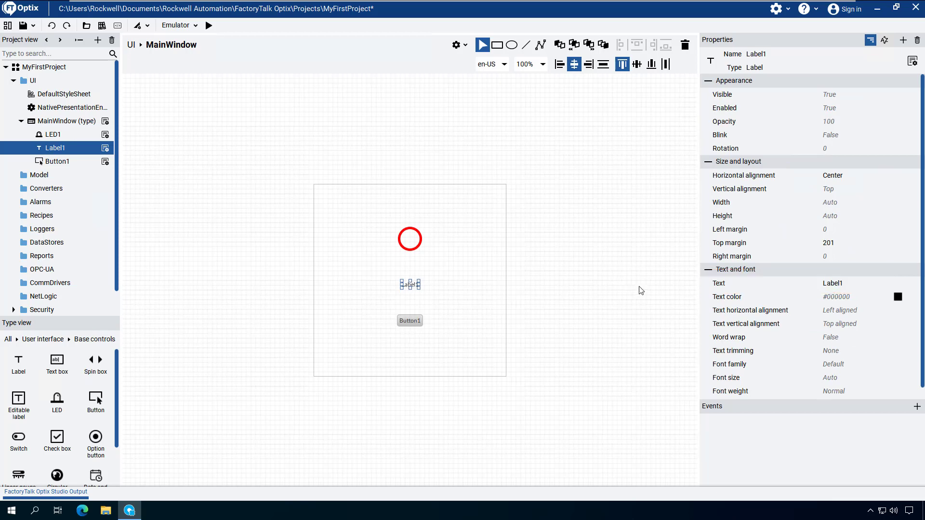
# Step: Set Label1's Text property to 'Status'
pyautogui.click(855, 284)
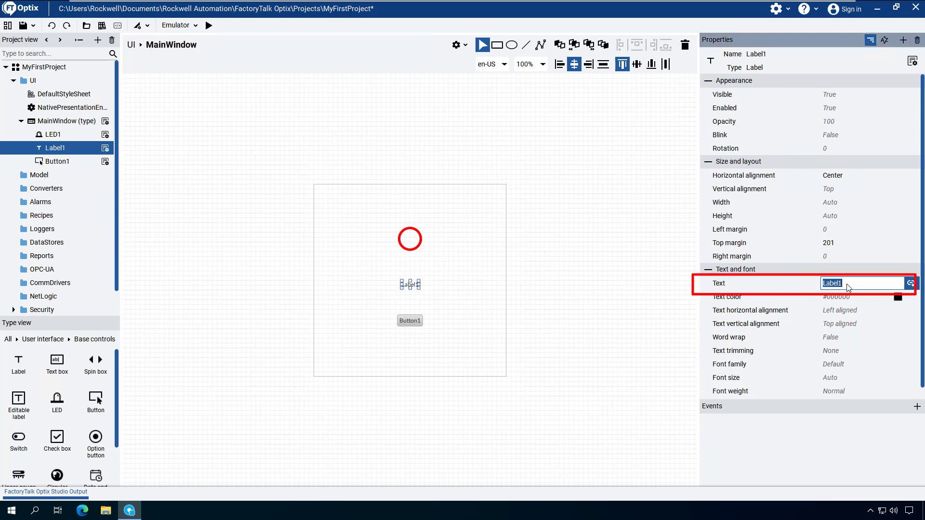
pyautogui.write('Stat')
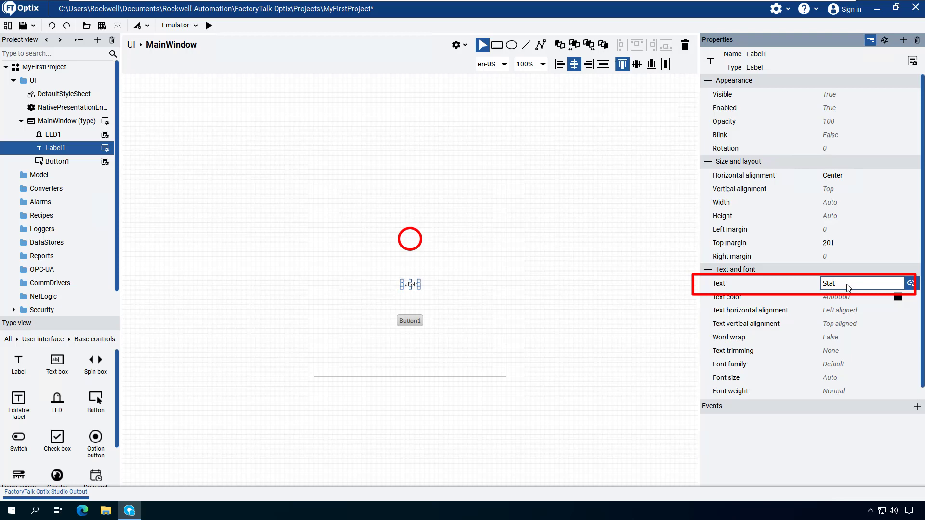
pyautogui.write('us')
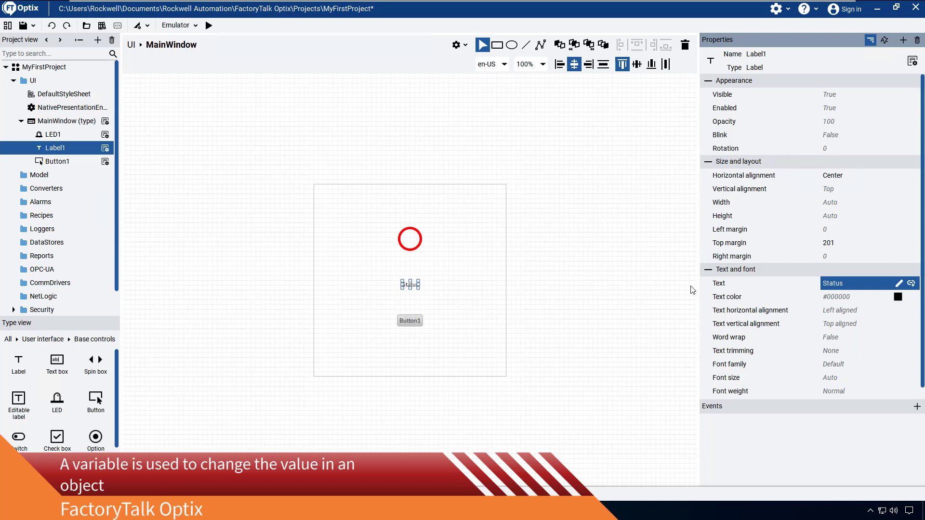
pyautogui.moveTo(444, 271)
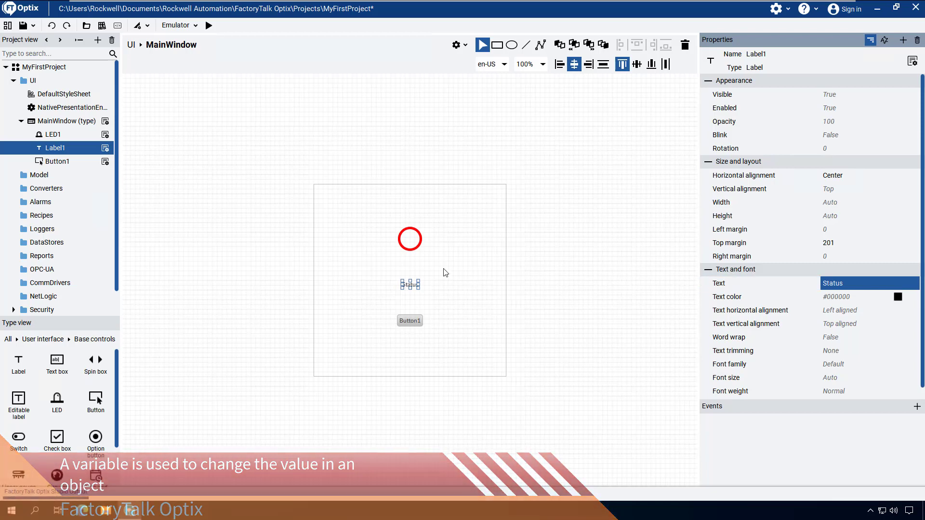
# Step: Create a new variable, Variable1, in the Model folder
pyautogui.click(39, 174)
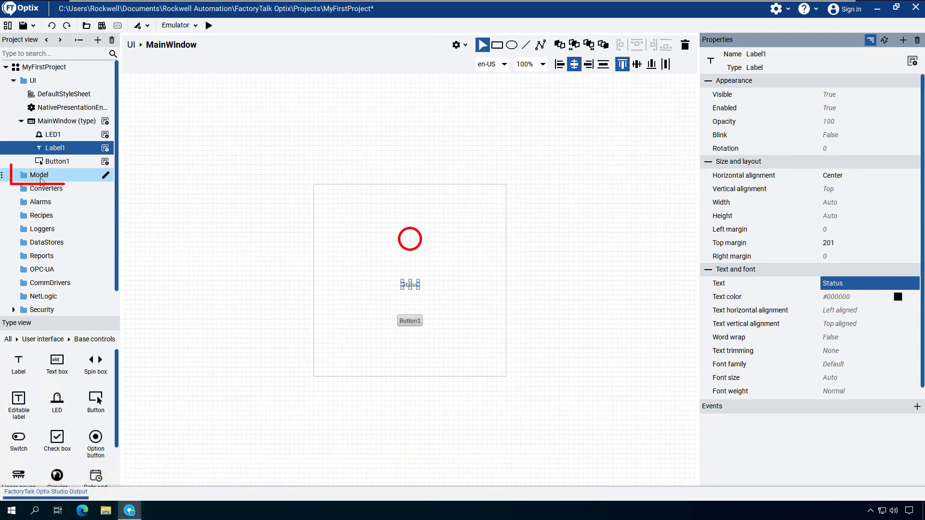
pyautogui.click(39, 175)
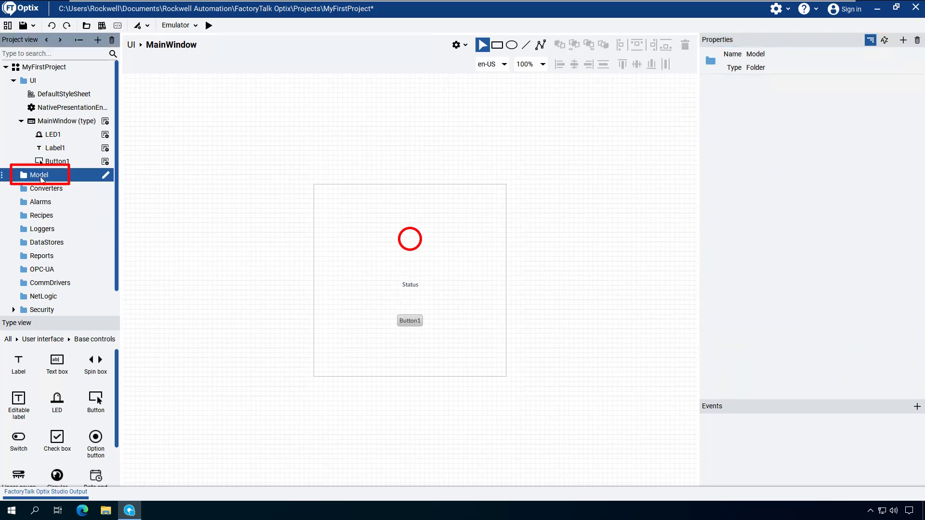
pyautogui.rightClick(39, 174)
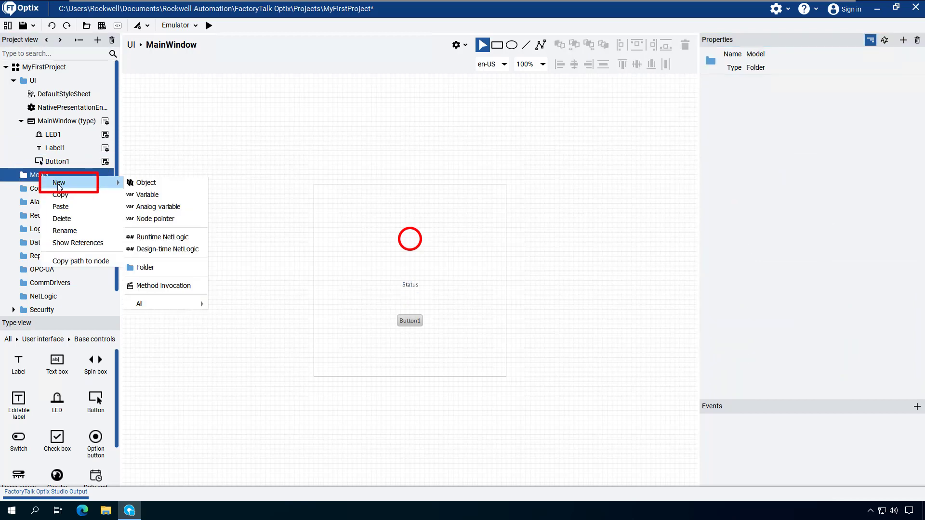
pyautogui.moveTo(99, 192)
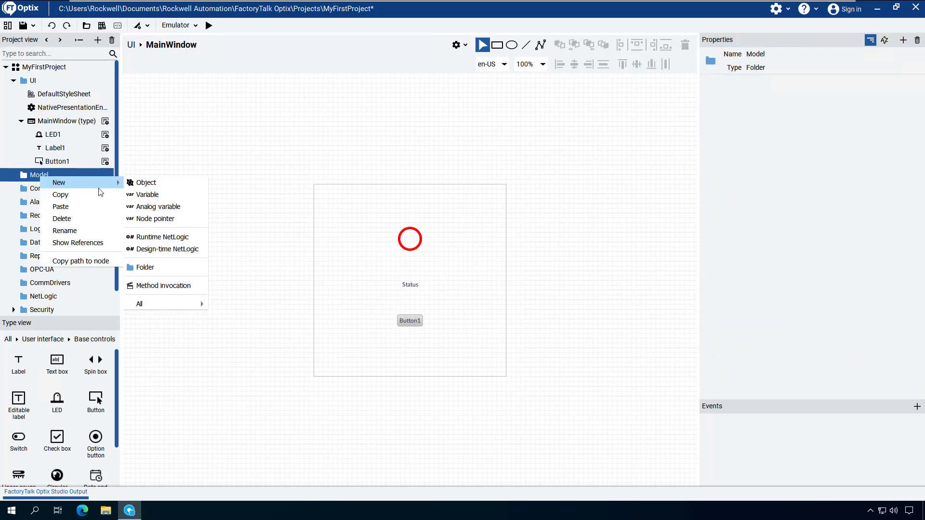
pyautogui.moveTo(148, 194)
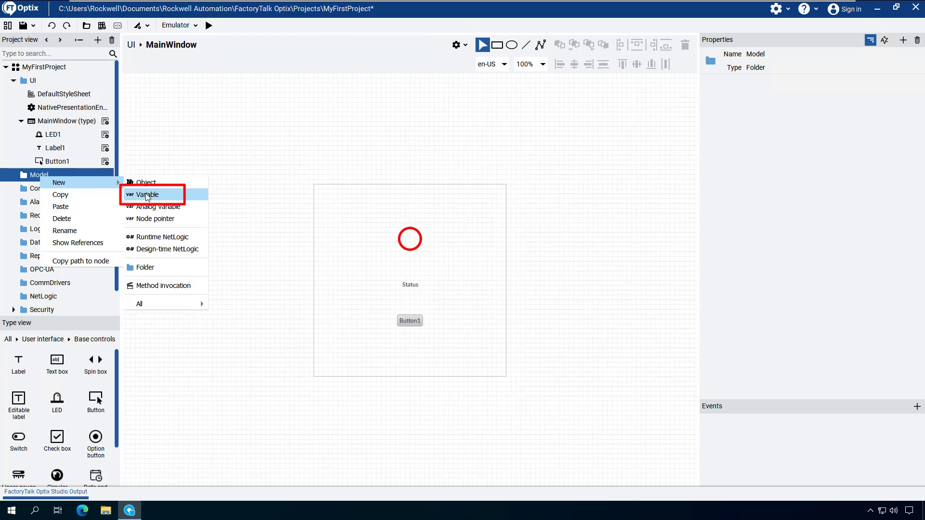
pyautogui.click(146, 194)
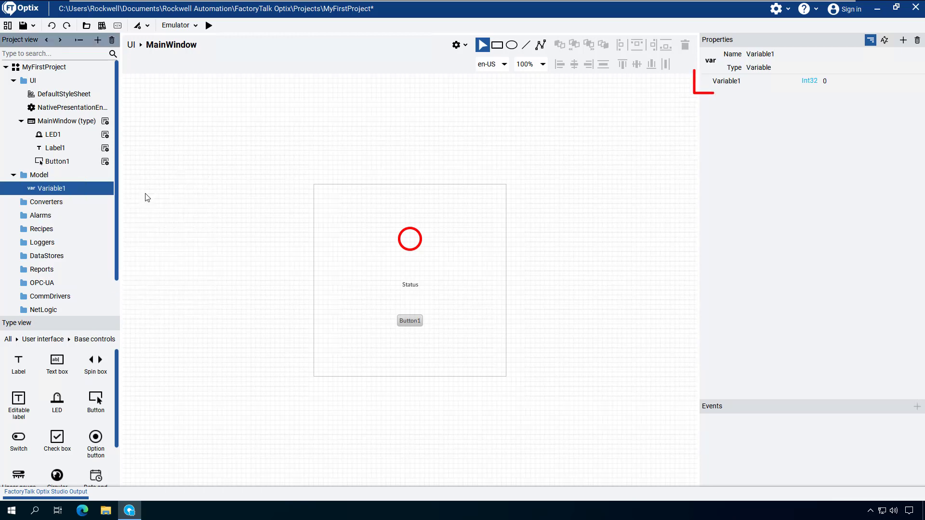
# Step: Change Variable1's data type from Int32 to Boolean
pyautogui.click(735, 80)
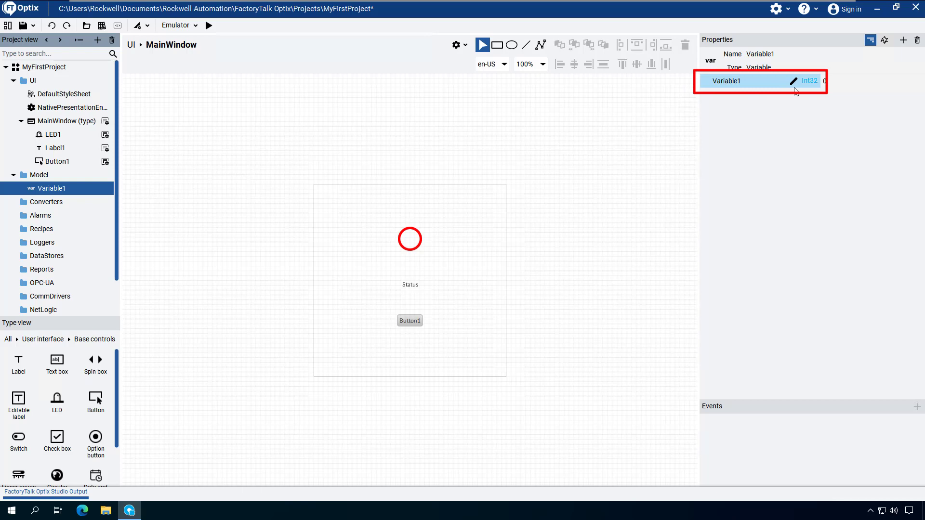
pyautogui.click(794, 81)
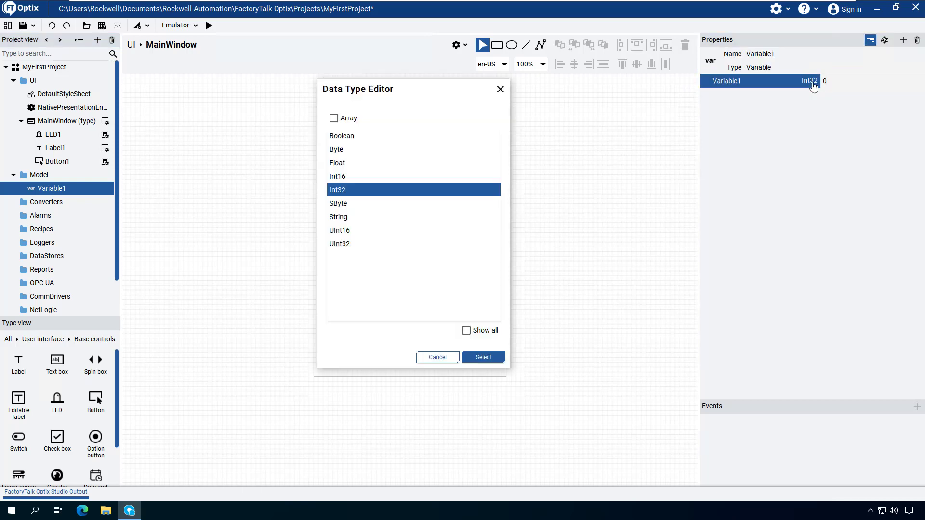
pyautogui.moveTo(386, 136)
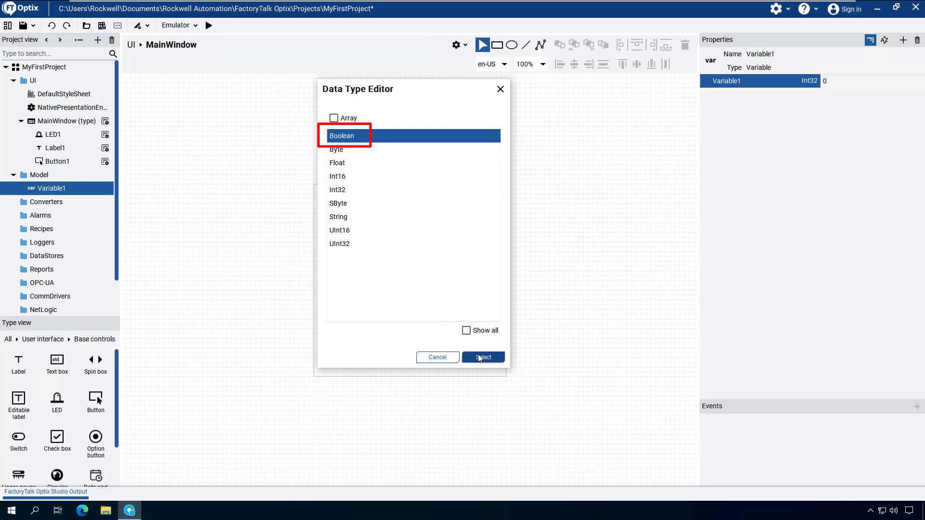
pyautogui.click(483, 357)
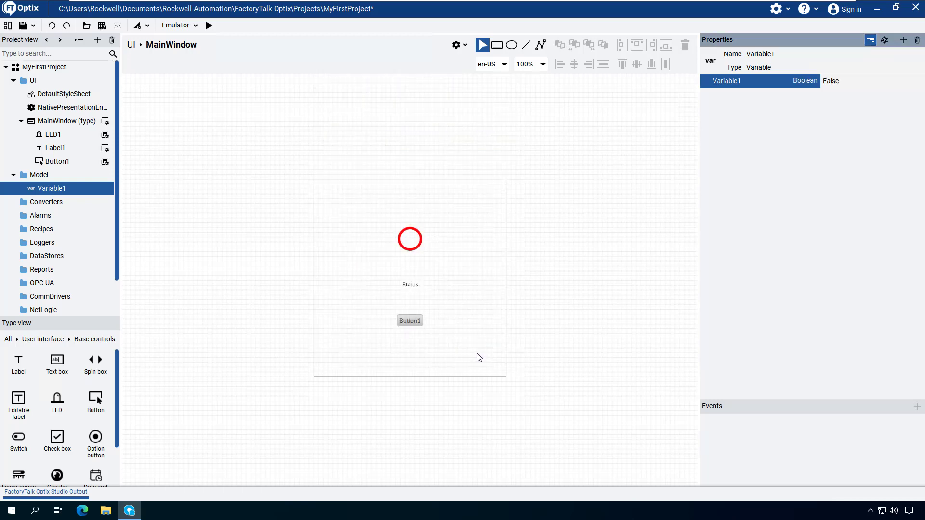
pyautogui.click(409, 239)
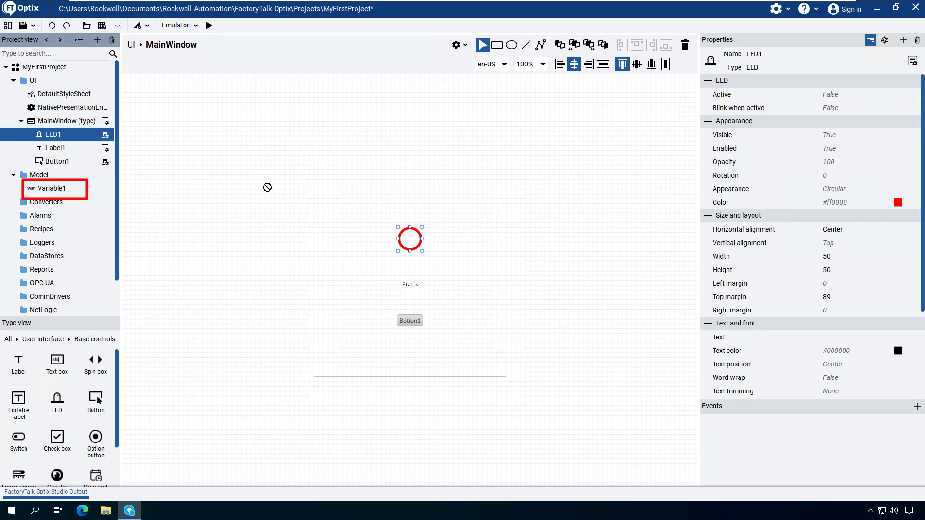
# Step: Link LED1's Active property to Model/Variable1
pyautogui.click(867, 94)
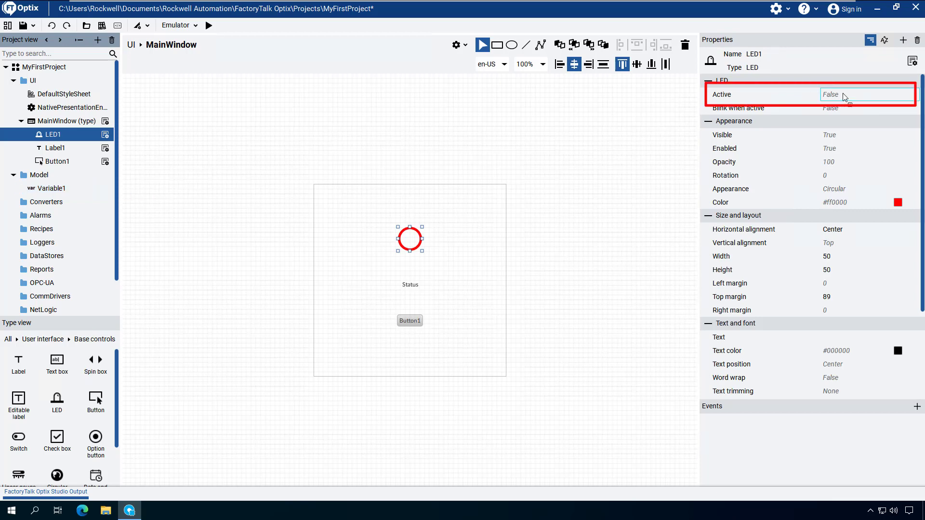
pyautogui.click(867, 95)
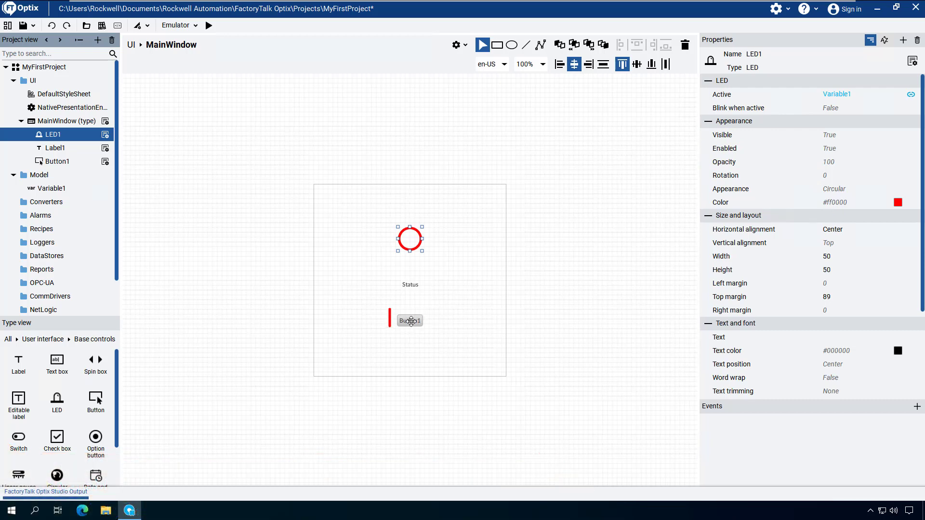
# Step: Add a Toggle command on Variable1 to Button1's MouseClick event
pyautogui.click(409, 320)
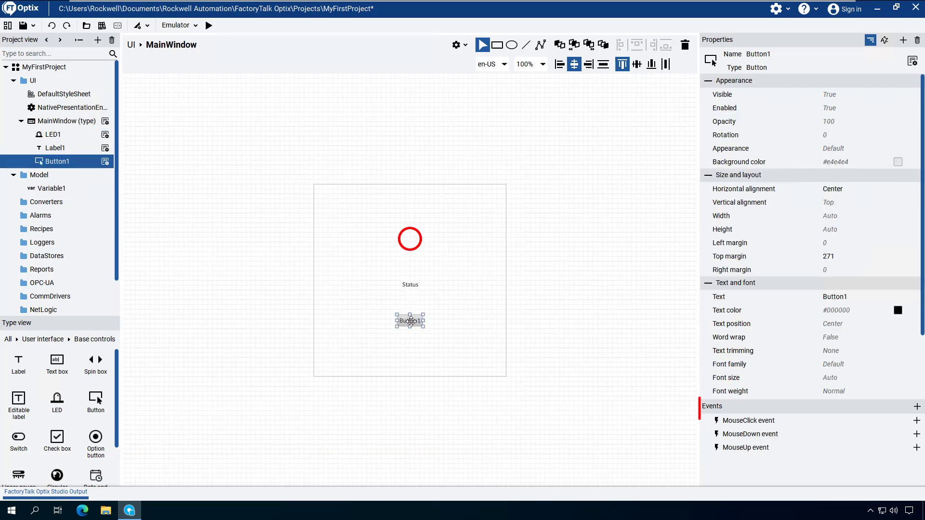
pyautogui.moveTo(680, 391)
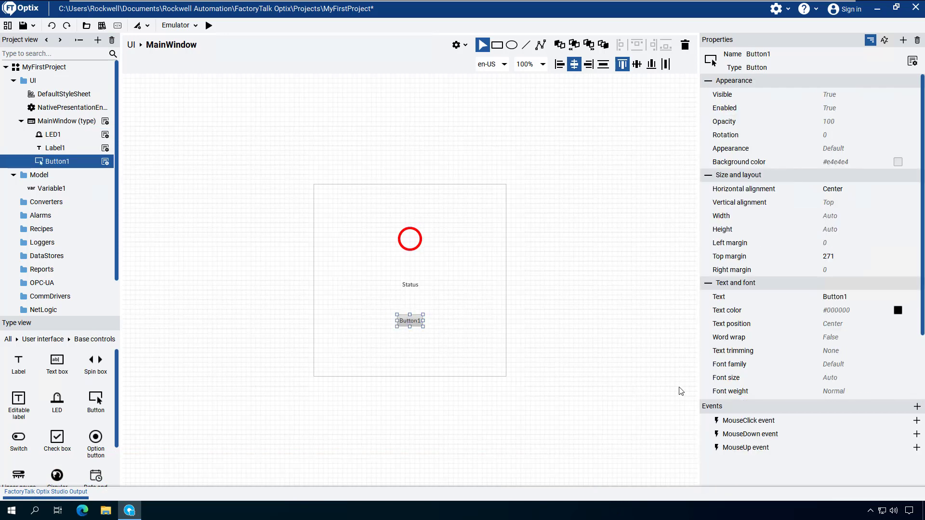
pyautogui.click(916, 420)
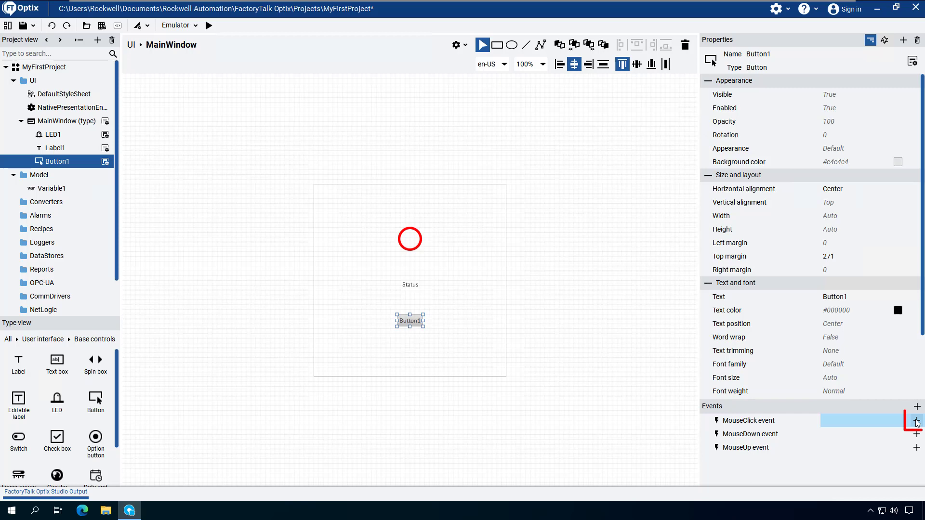
pyautogui.click(916, 420)
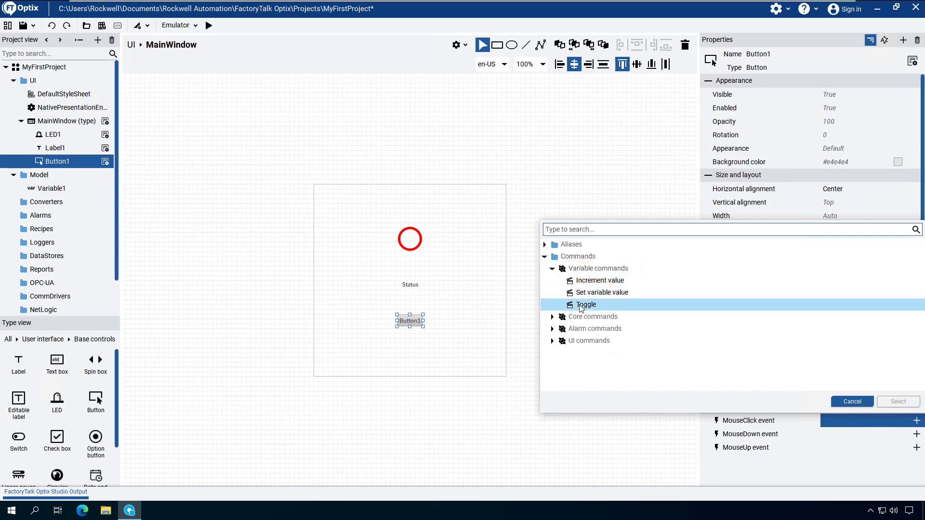
pyautogui.click(585, 305)
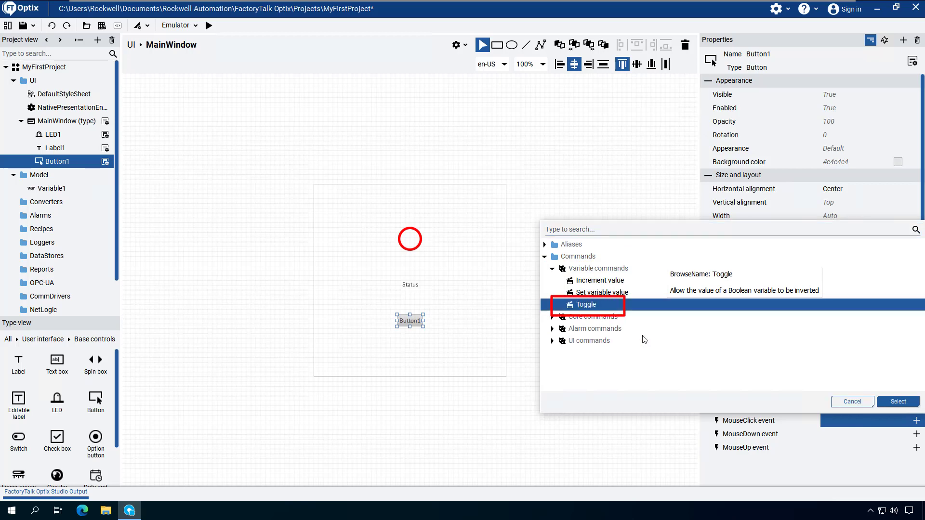
pyautogui.click(897, 402)
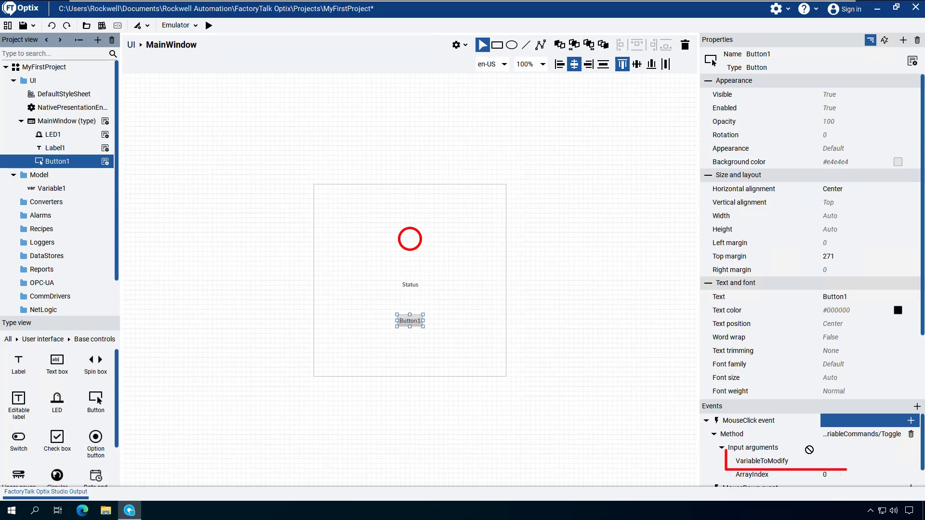
pyautogui.click(836, 460)
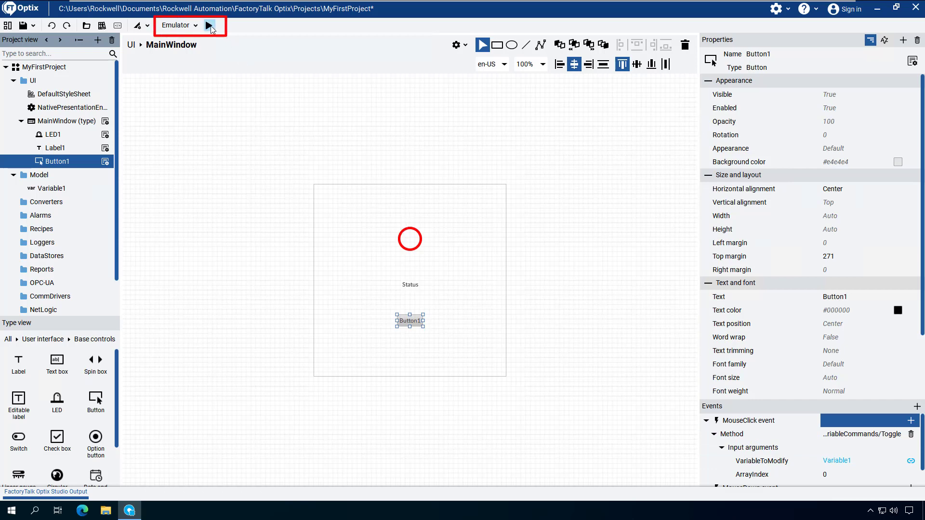
pyautogui.moveTo(210, 28)
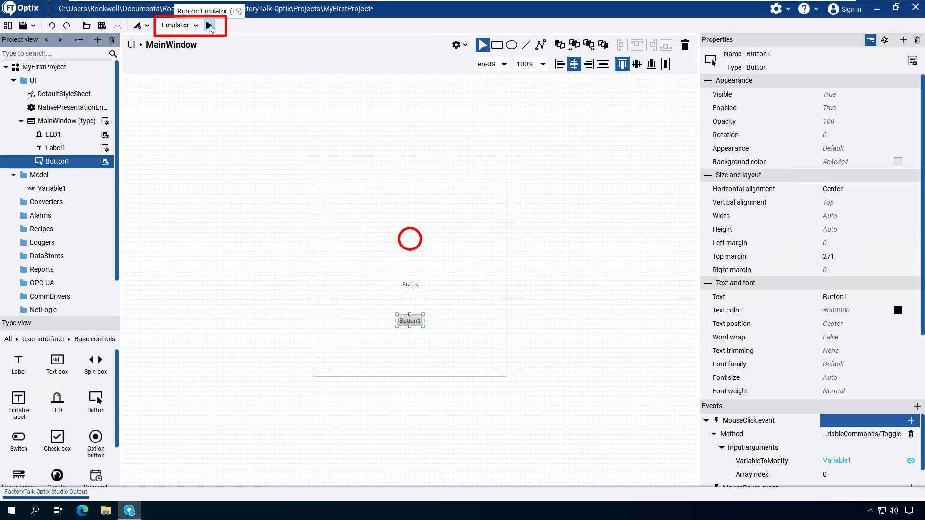
# Step: Run the project in the emulator and click Button1 to light the LED
pyautogui.click(210, 26)
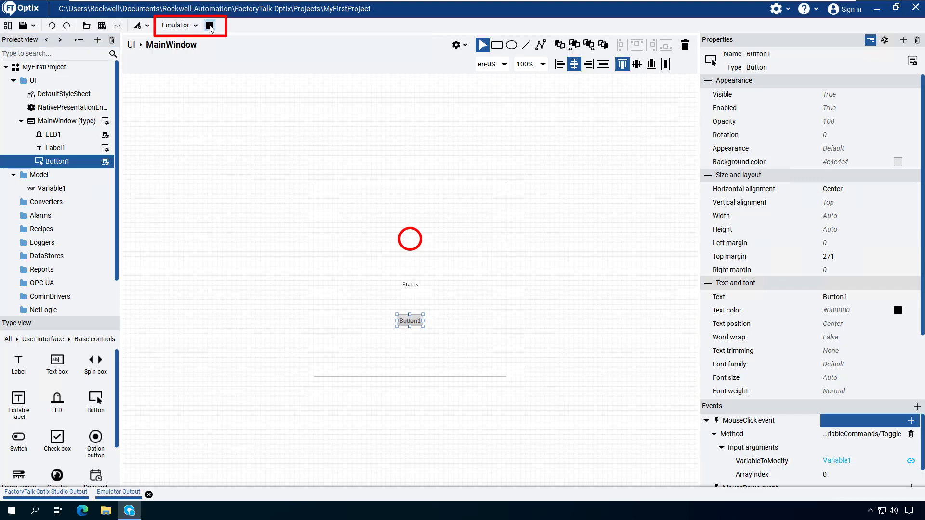
pyautogui.click(210, 25)
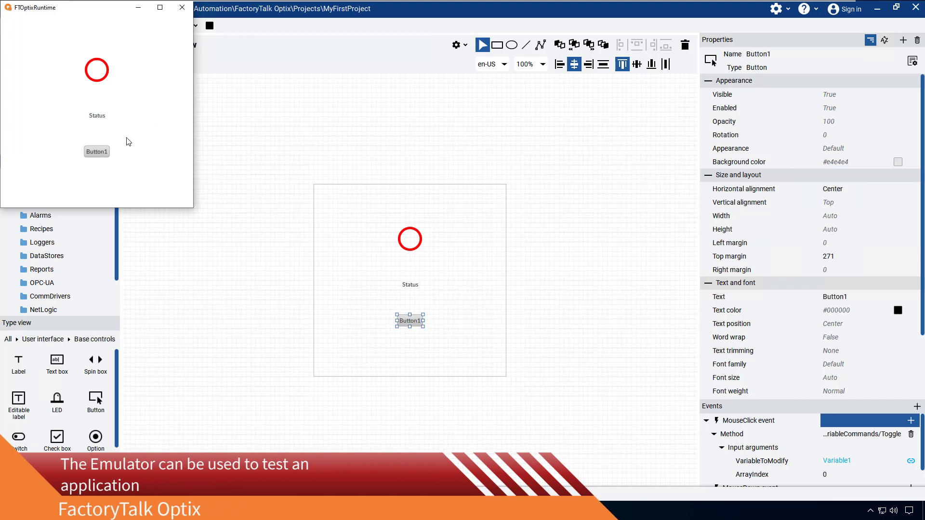
pyautogui.click(96, 151)
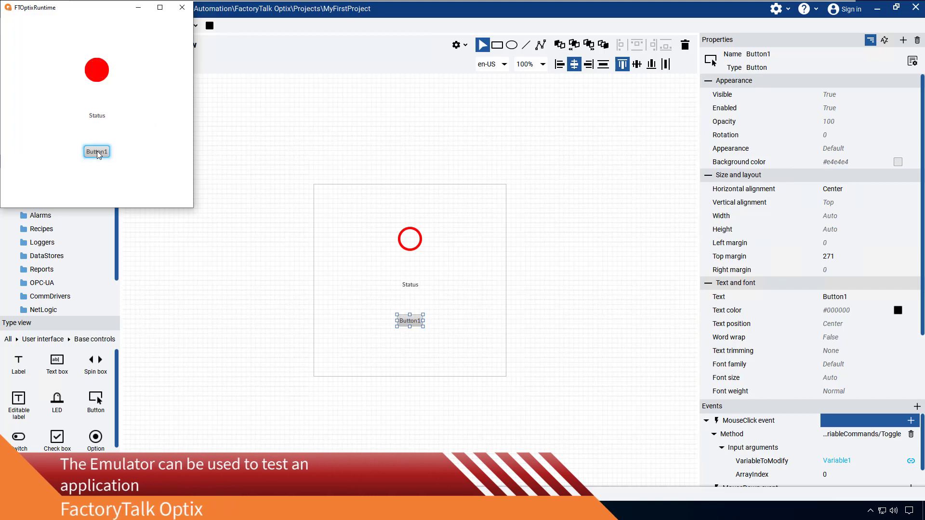